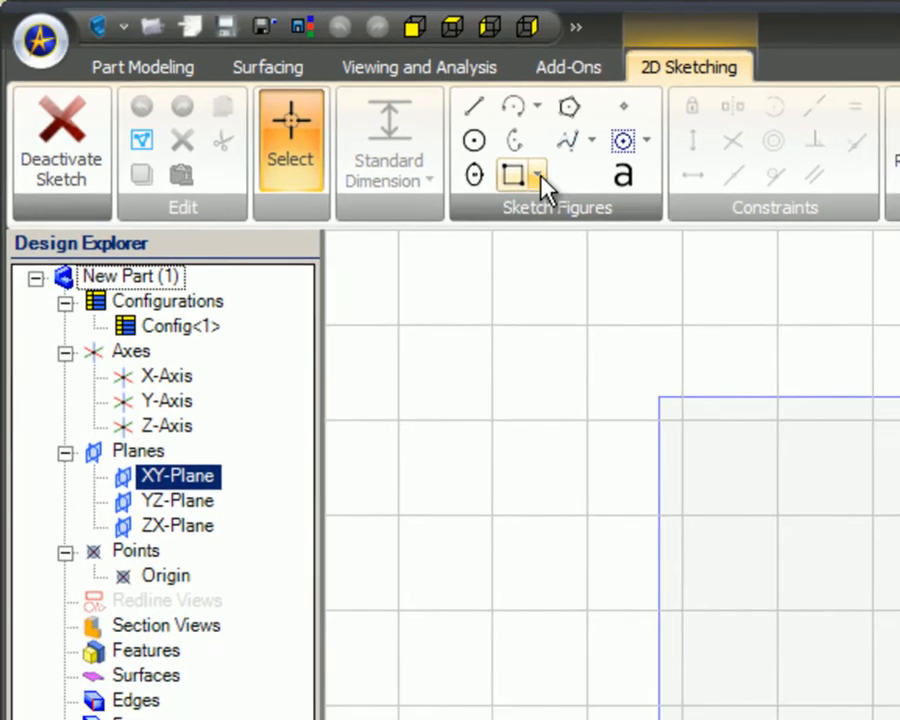
- Draw a rectangle by two corners on the XY-plane sketch grid, roughly square about the origin
{"action": "left_click", "coordinate": [536, 174]}
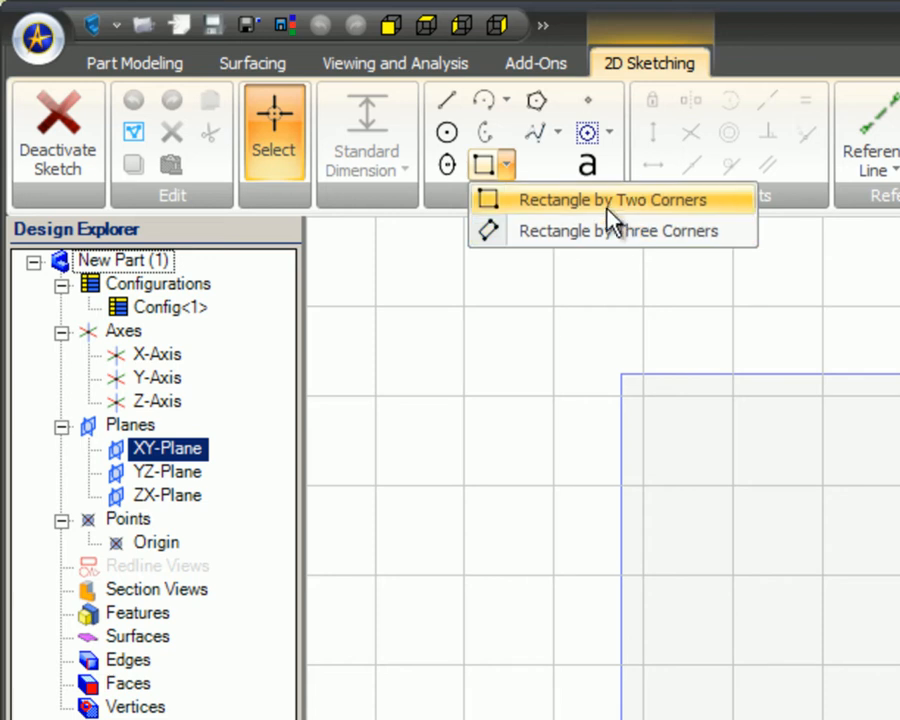
{"action": "left_click", "coordinate": [612, 200]}
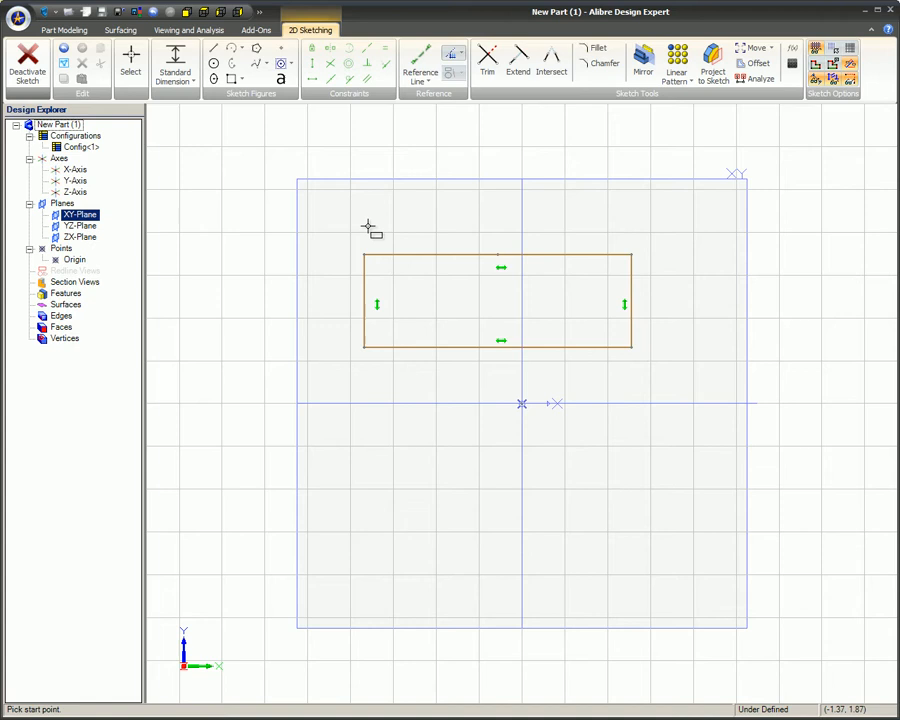
{"action": "left_click", "coordinate": [244, 80]}
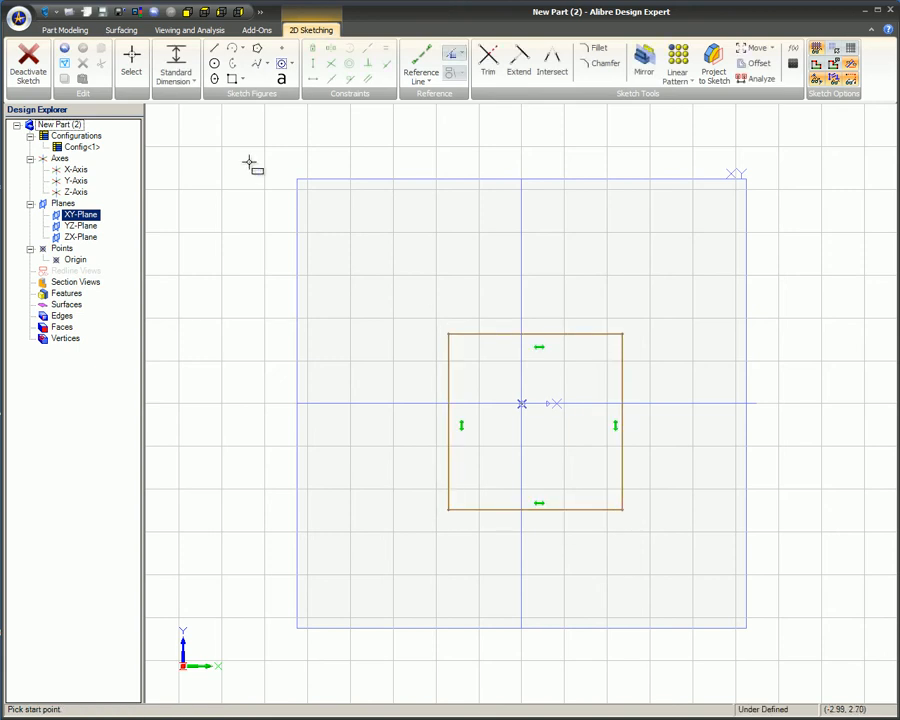
- Extrude Boss the square sketch to depth 5.000 into a shaded solid cube
{"action": "left_click", "coordinate": [64, 30]}
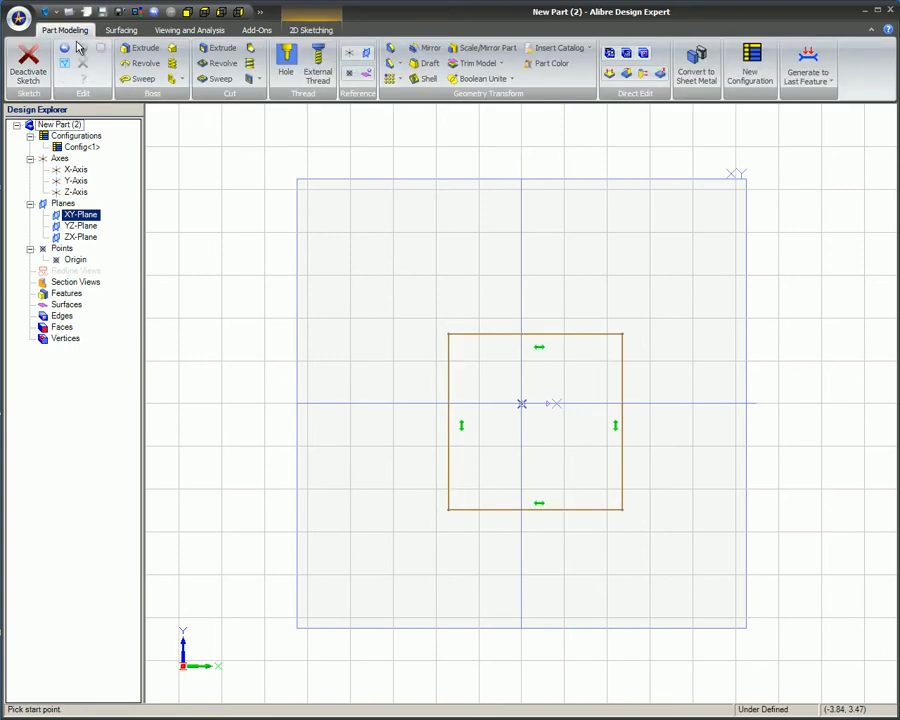
{"action": "left_click", "coordinate": [148, 48]}
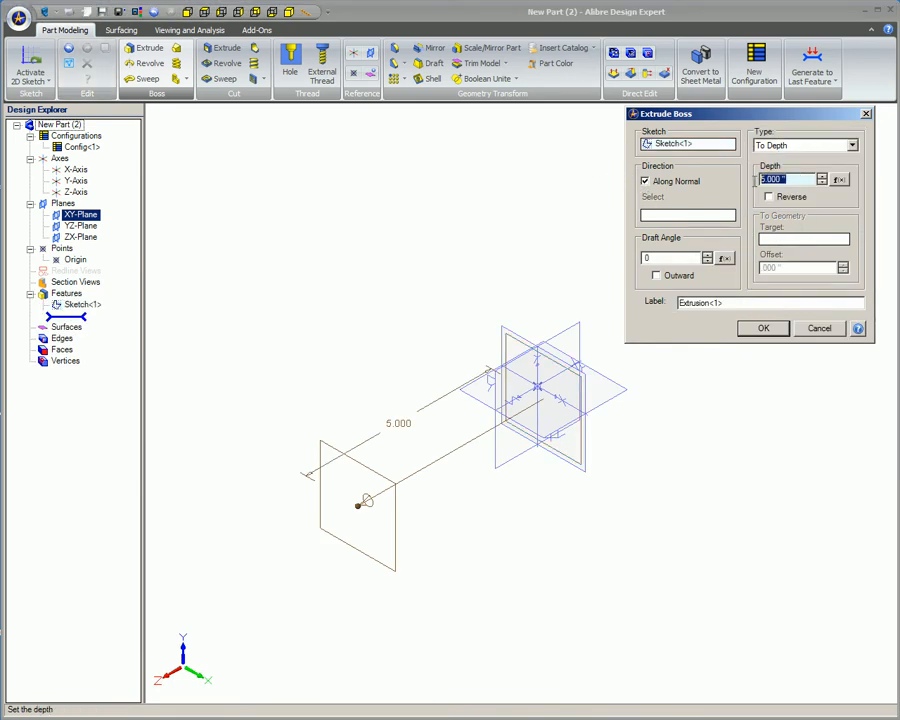
{"action": "left_click", "coordinate": [764, 328]}
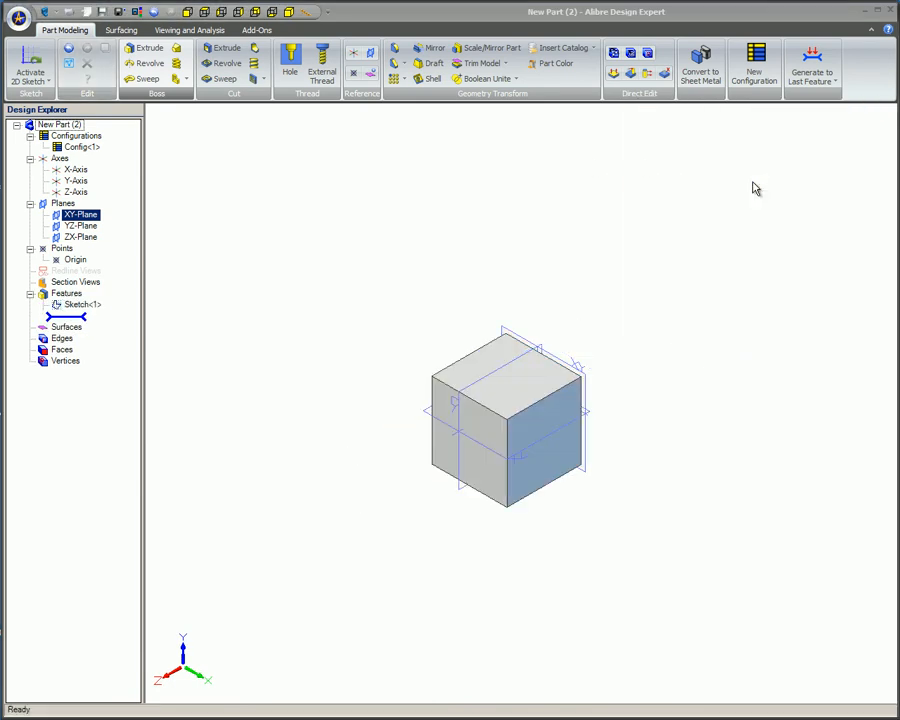